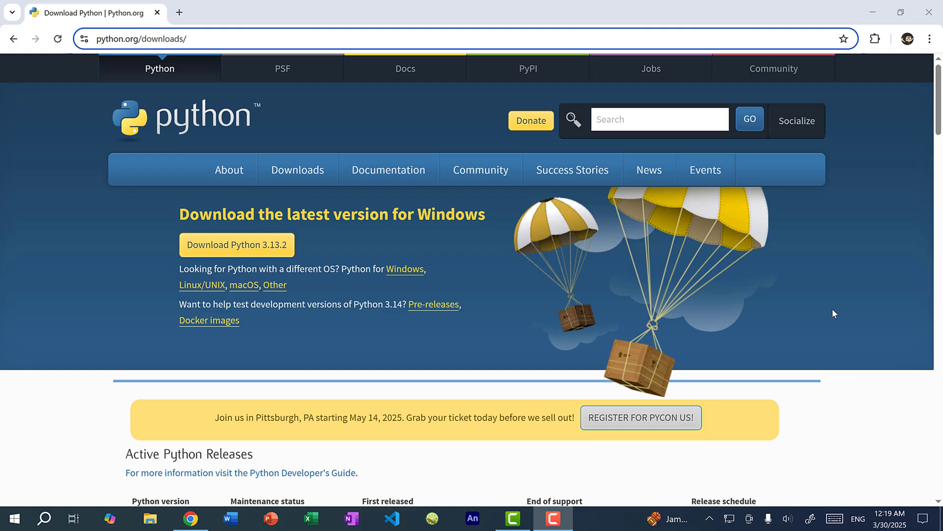
{"action": "mouse_move", "coordinate": [834, 316]}
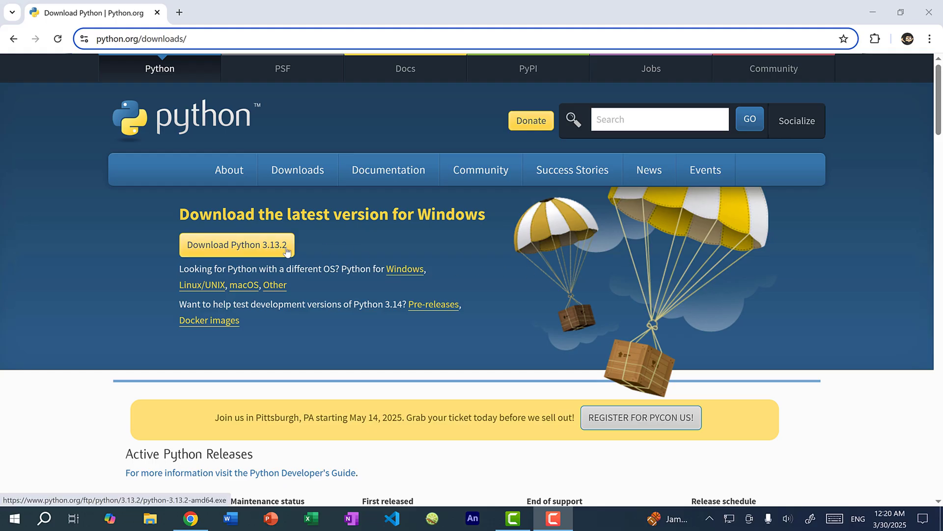
Download the Python 3.13.2 Windows installer from python.org/downloads.
{"action": "left_click", "coordinate": [236, 245]}
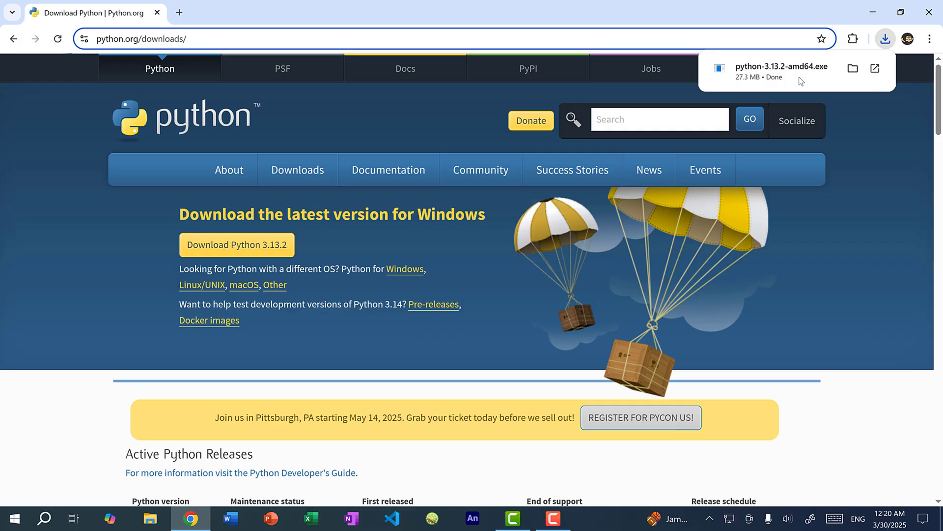
Install Python 3.13.2 with python.exe added to PATH via Customize installation.
{"action": "left_click", "coordinate": [780, 65]}
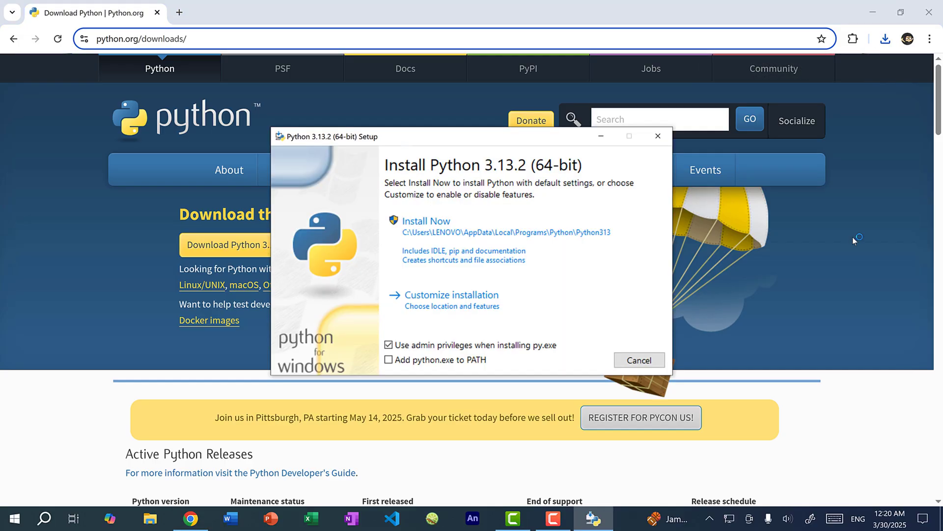
{"action": "mouse_move", "coordinate": [835, 281]}
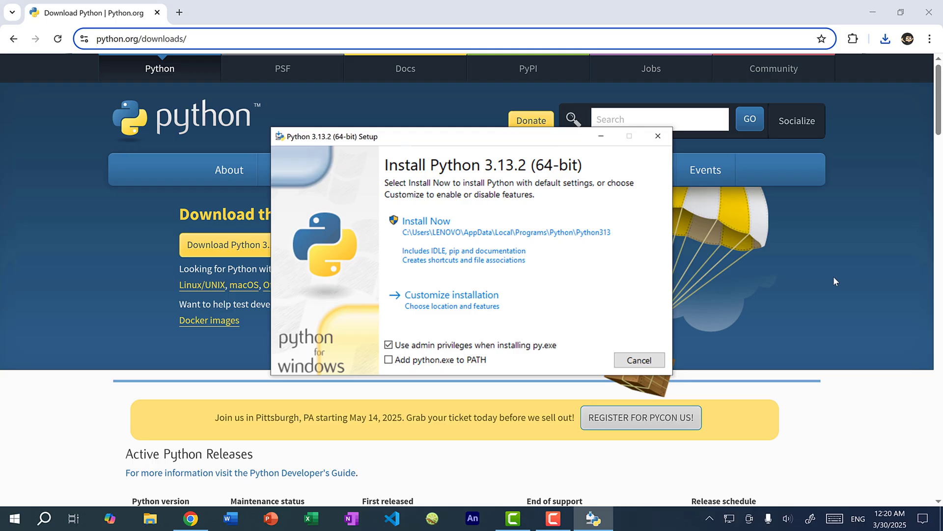
{"action": "left_click", "coordinate": [389, 360]}
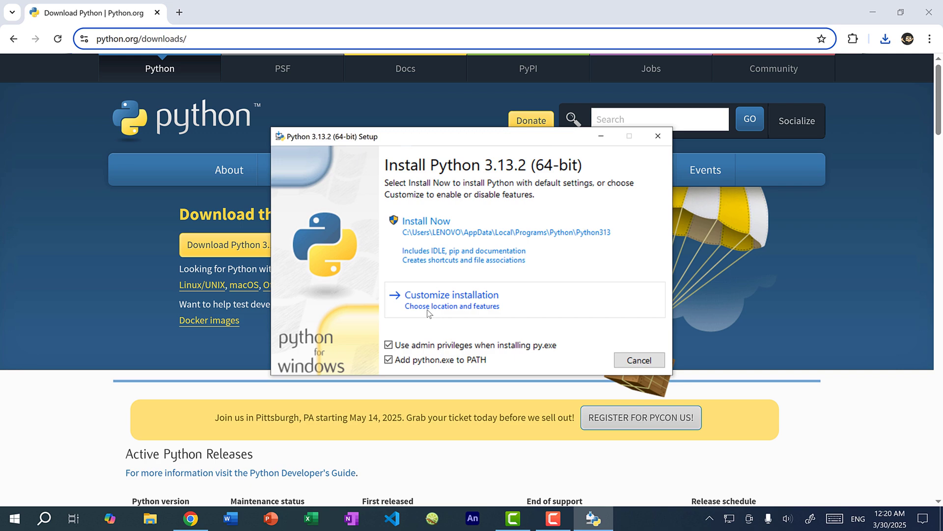
{"action": "left_click", "coordinate": [450, 294]}
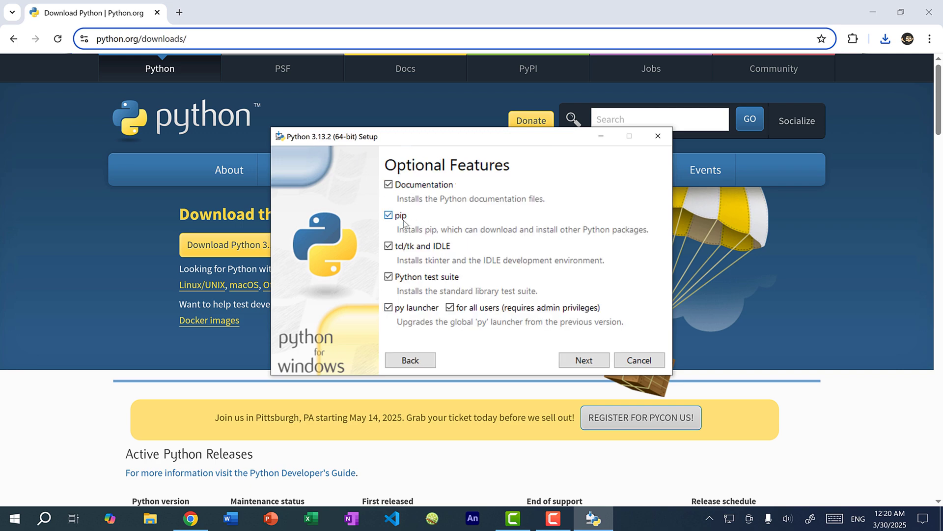
{"action": "left_click", "coordinate": [582, 359]}
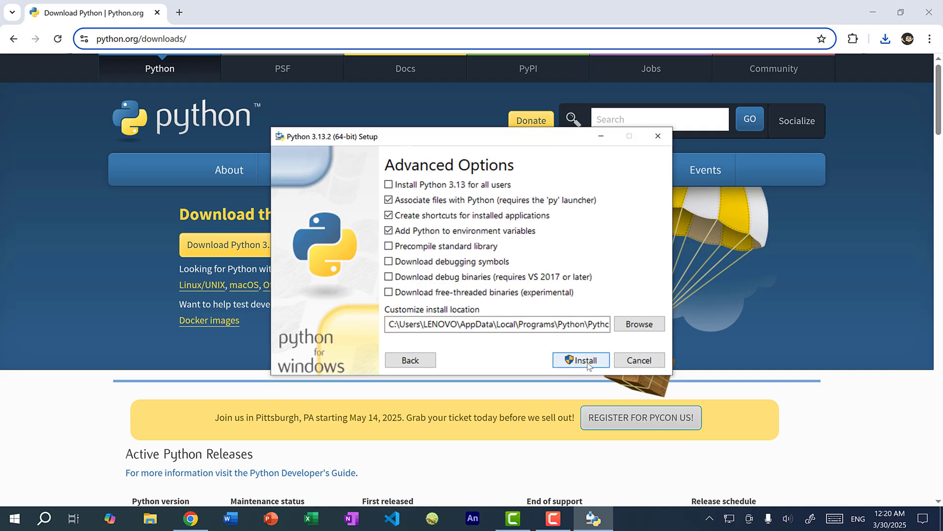
{"action": "left_click", "coordinate": [580, 360]}
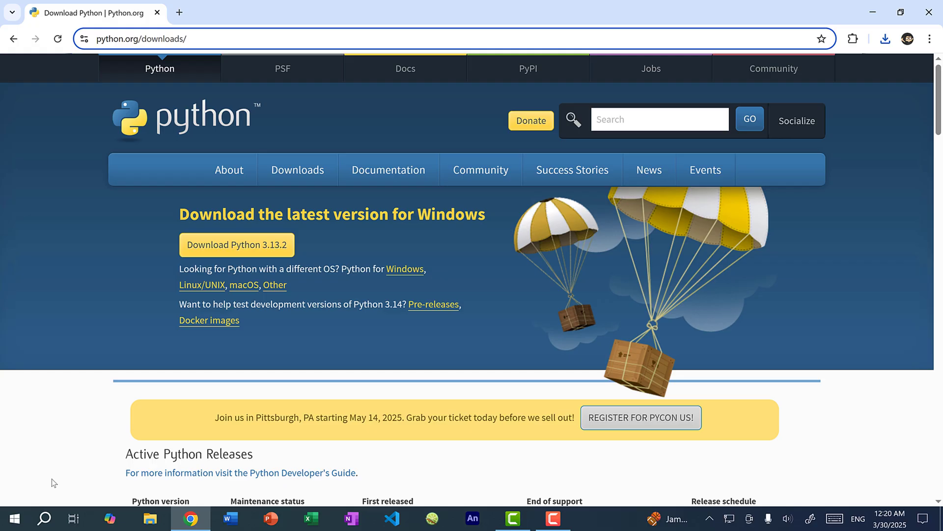
Launch Command Prompt from Windows search using 'command'.
{"action": "left_click", "coordinate": [44, 517]}
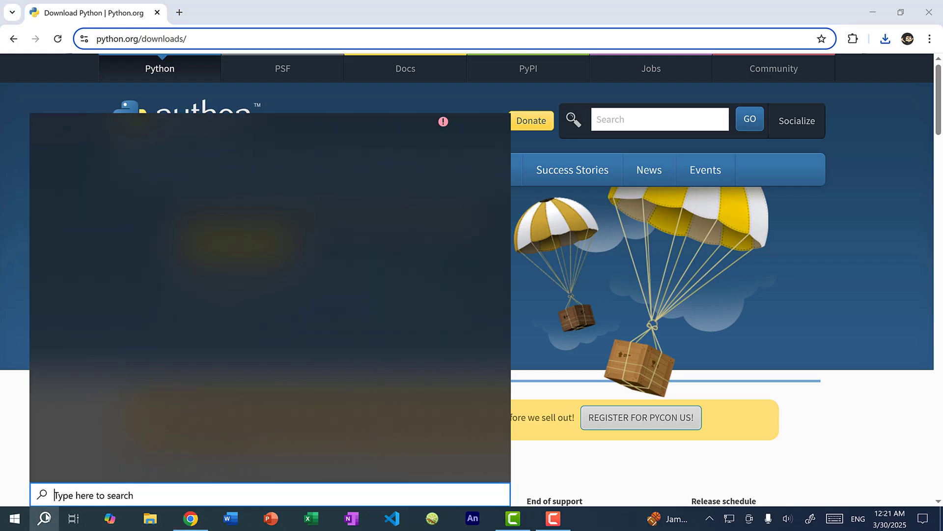
{"action": "left_click", "coordinate": [45, 518]}
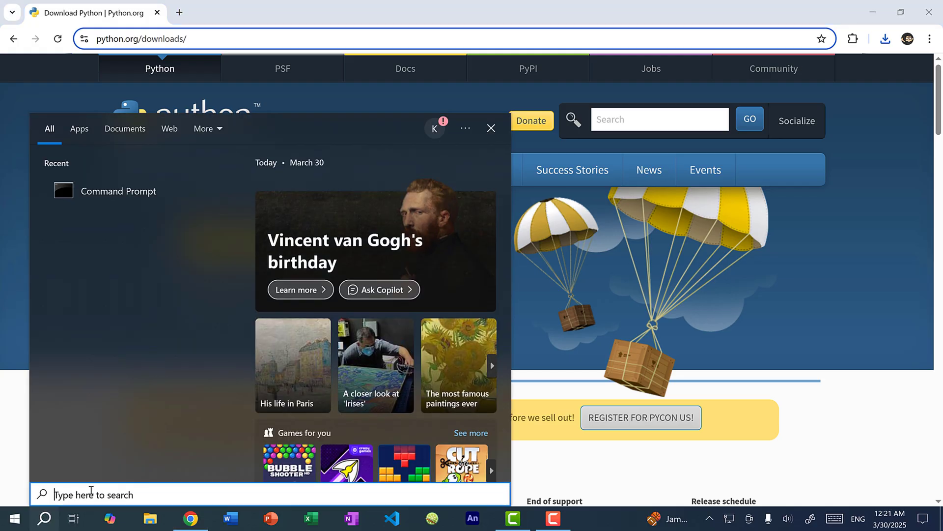
{"action": "type", "text": "command"}
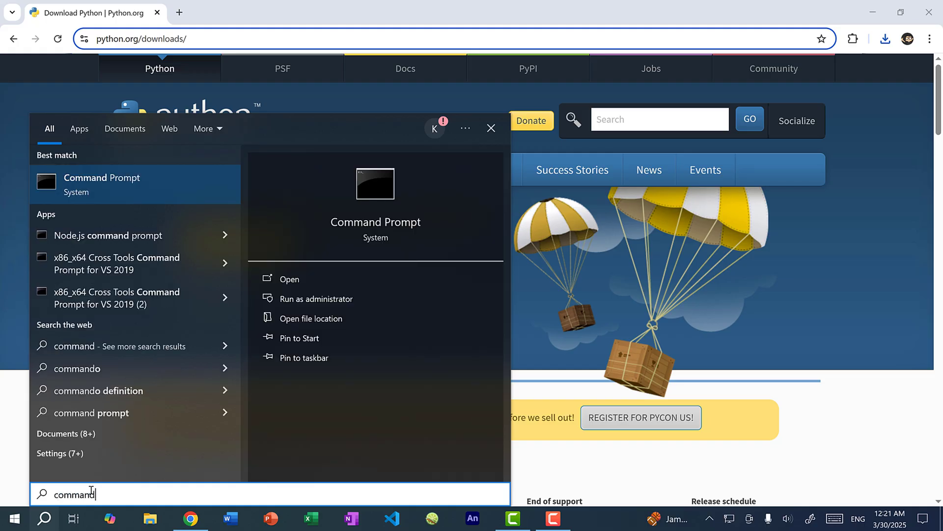
{"action": "left_click", "coordinate": [289, 279]}
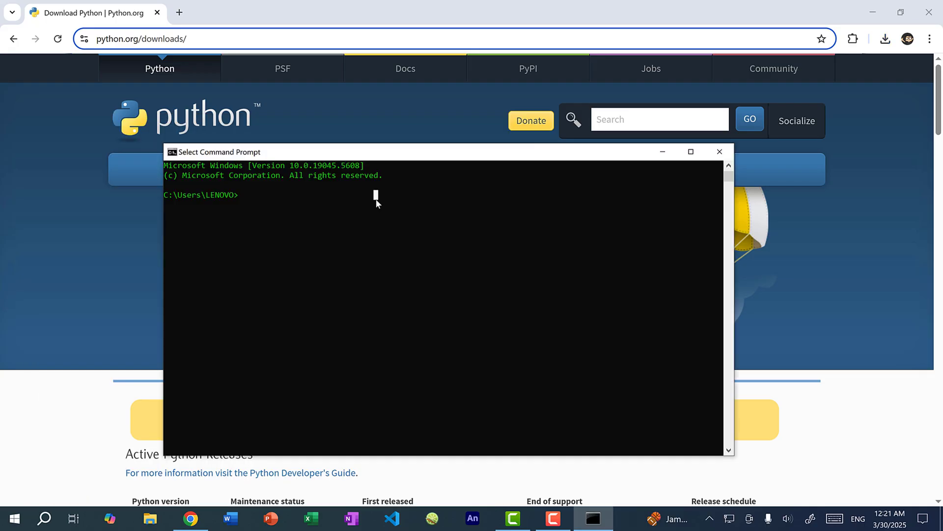
Check python --version (3.12.6) and pip --version (25.0.1), then run pip install pygame.
{"action": "type", "text": "python"}
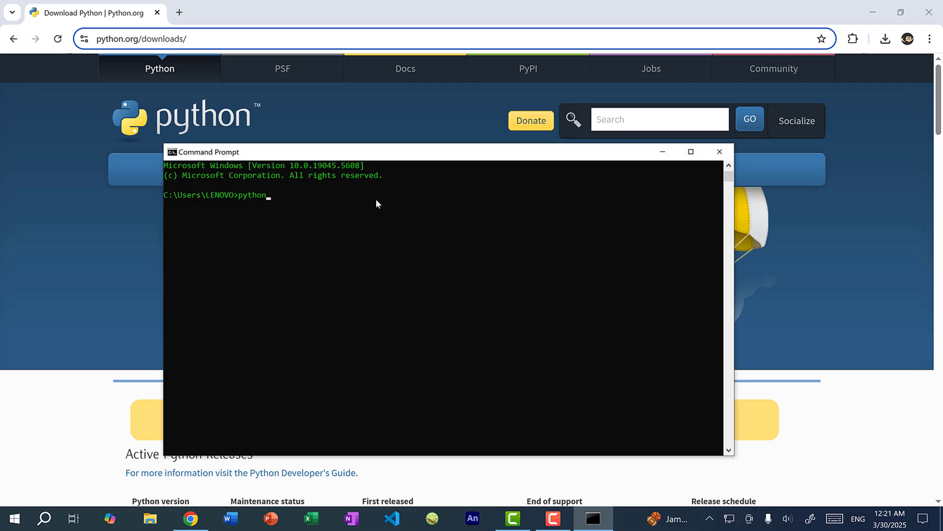
{"action": "type", "text": "--version"}
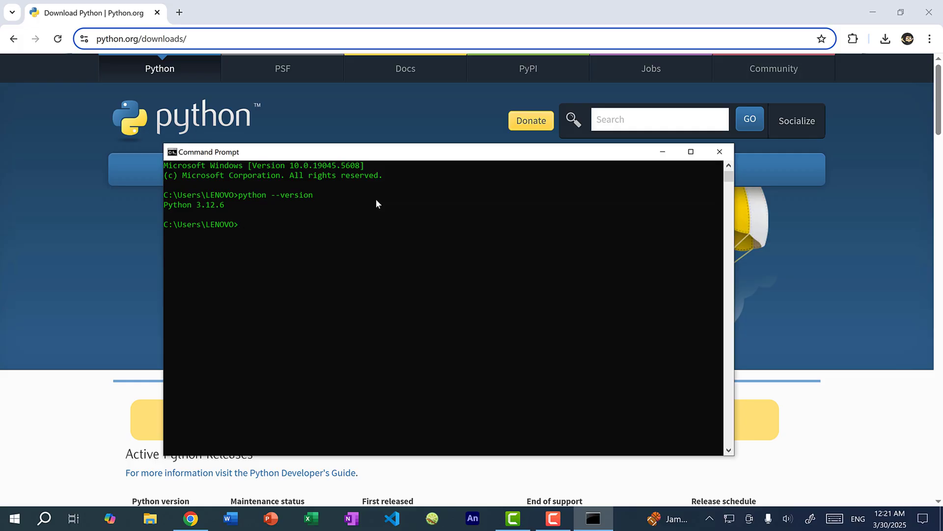
{"action": "type", "text": "pip --"}
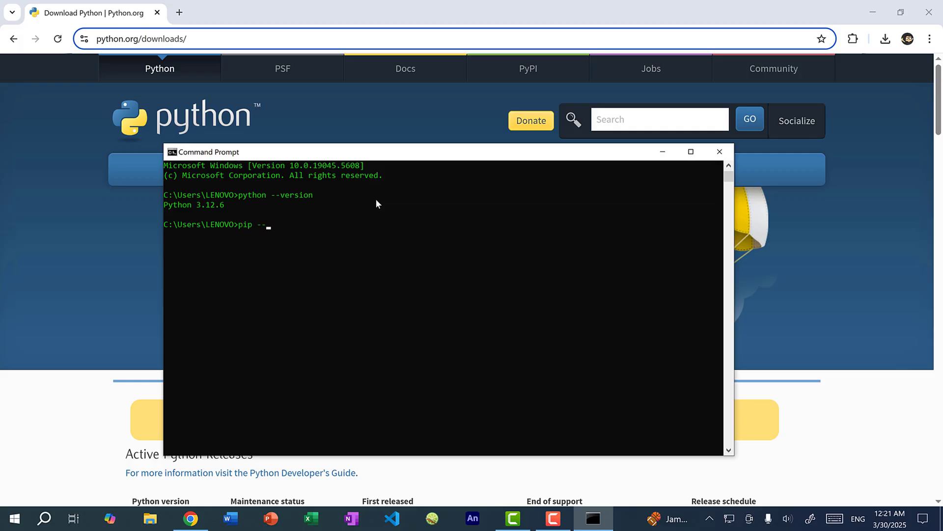
{"action": "key", "text": "Enter"}
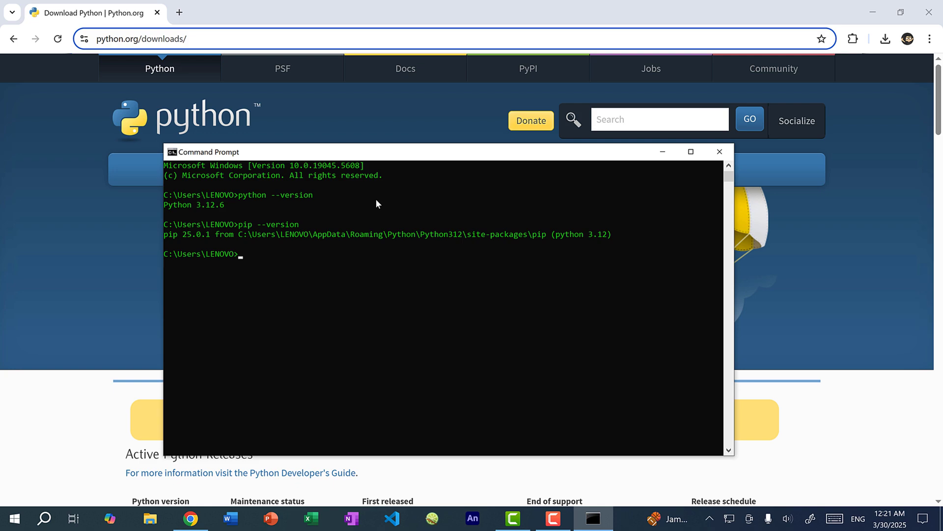
{"action": "type", "text": "pip install pygame"}
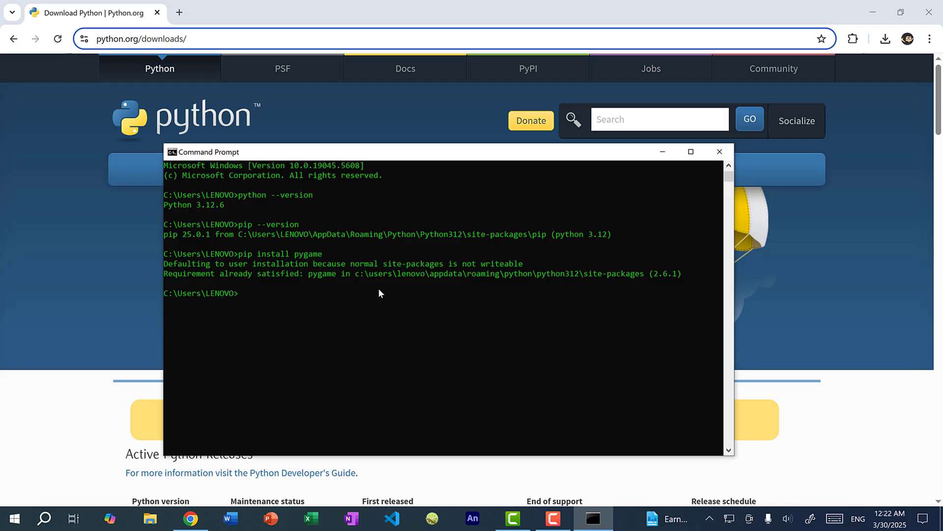
Run pip3 install pygame and python -m pip install pygame.
{"action": "type", "text": "pip3 install py"}
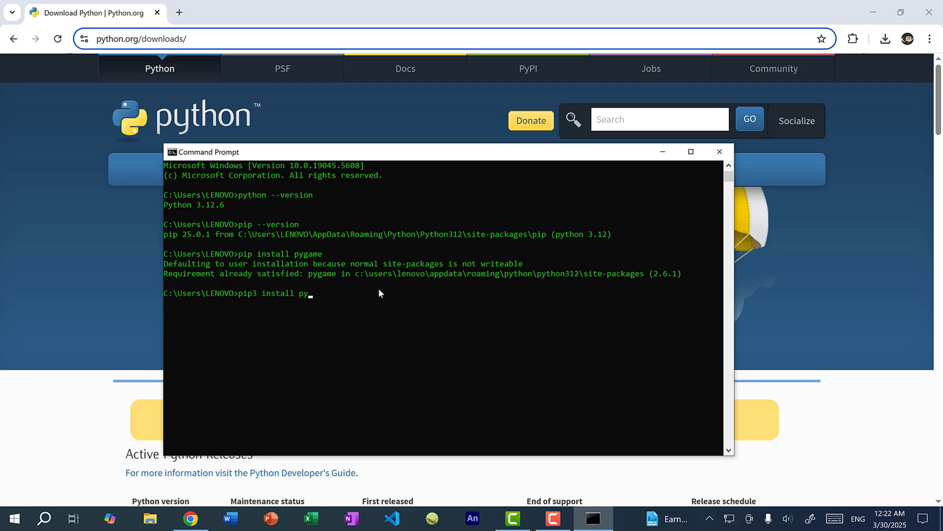
{"action": "key", "text": "Enter"}
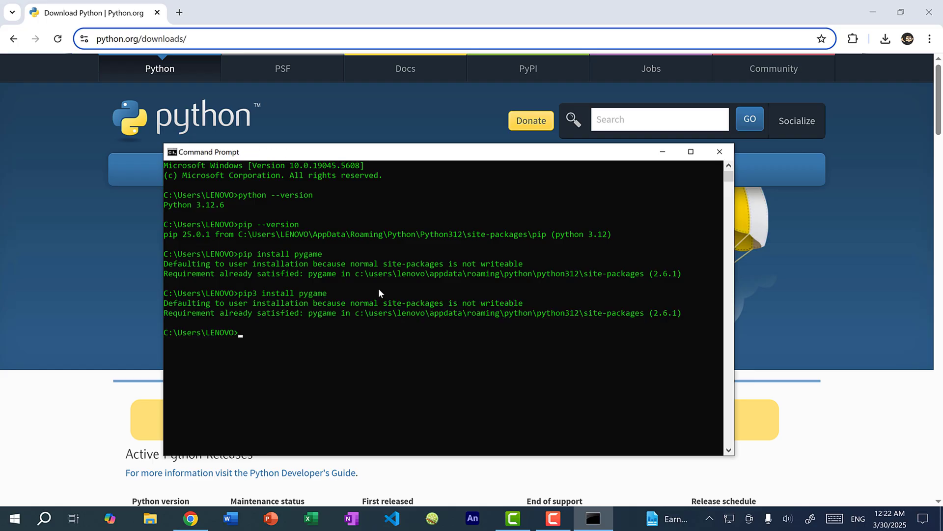
{"action": "type", "text": "python -m"}
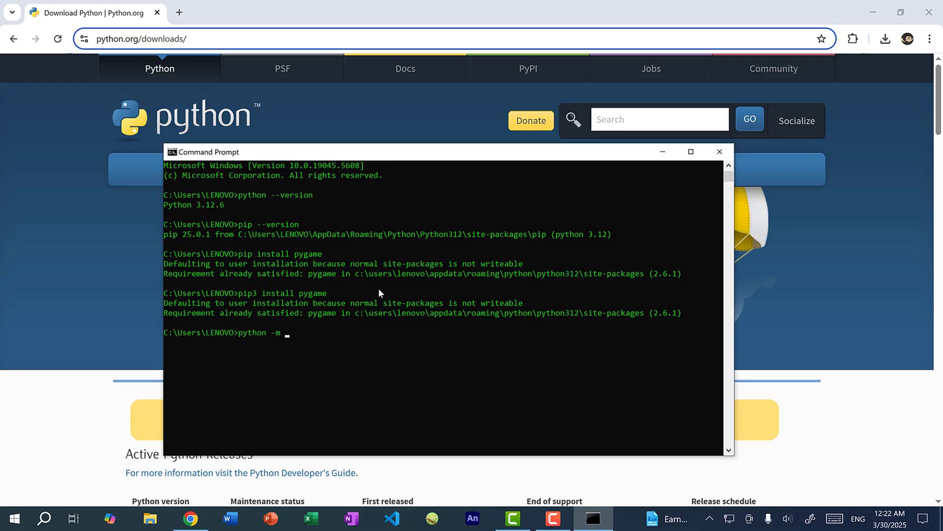
{"action": "type", "text": "pip install pygame"}
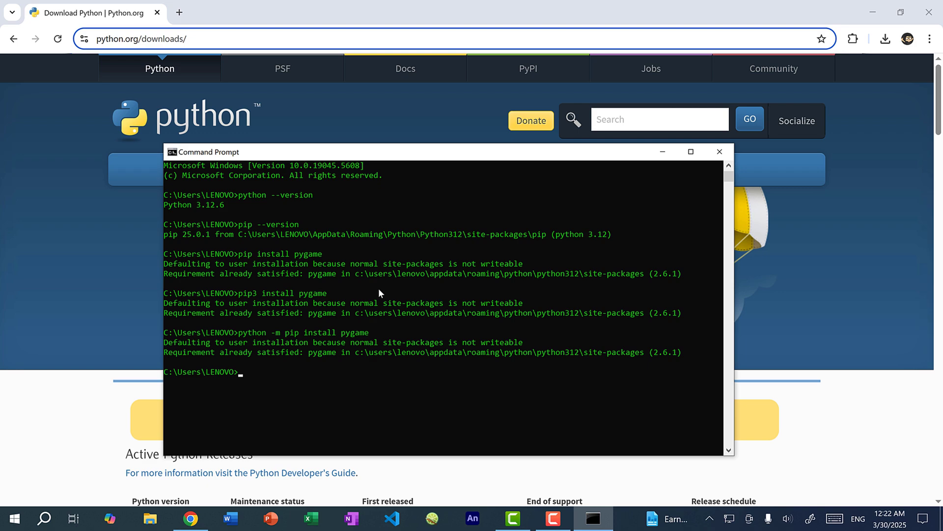
Run python3 -m pip install pygame and py -m pip install pygame, getting pygame 2.6.1 installed.
{"action": "type", "text": "python3"}
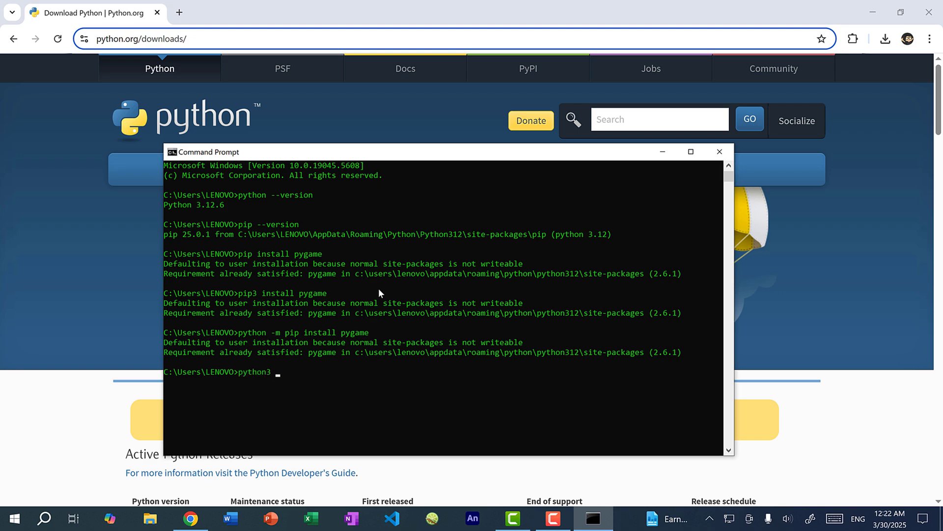
{"action": "type", "text": "-m pip install pygame"}
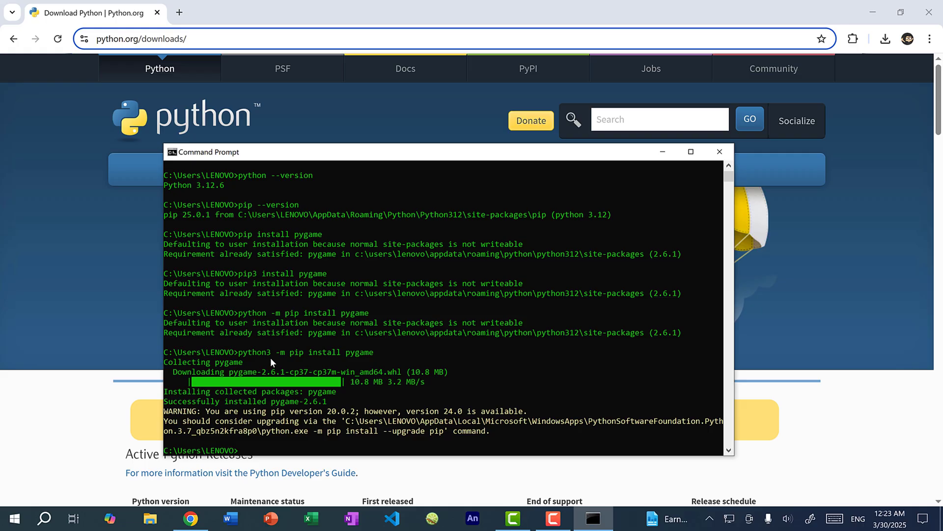
{"action": "mouse_move", "coordinate": [540, 359]}
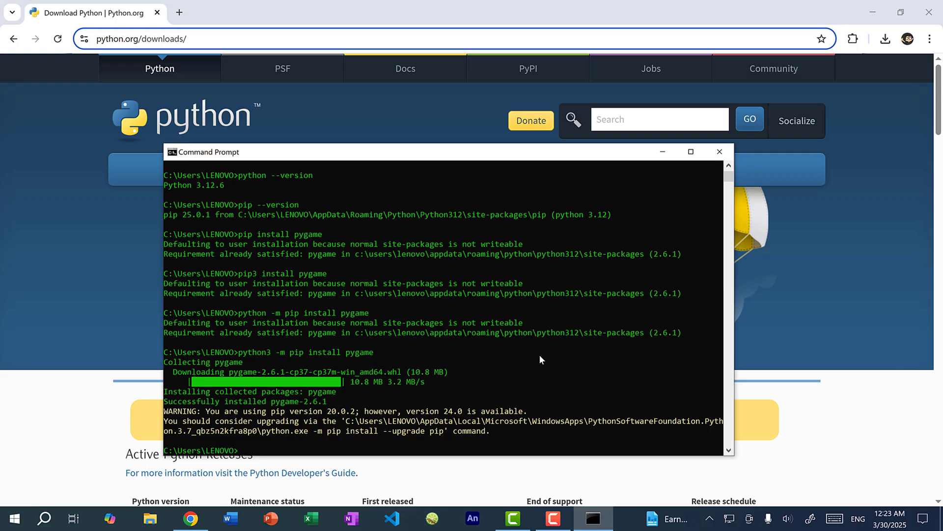
{"action": "type", "text": "py"}
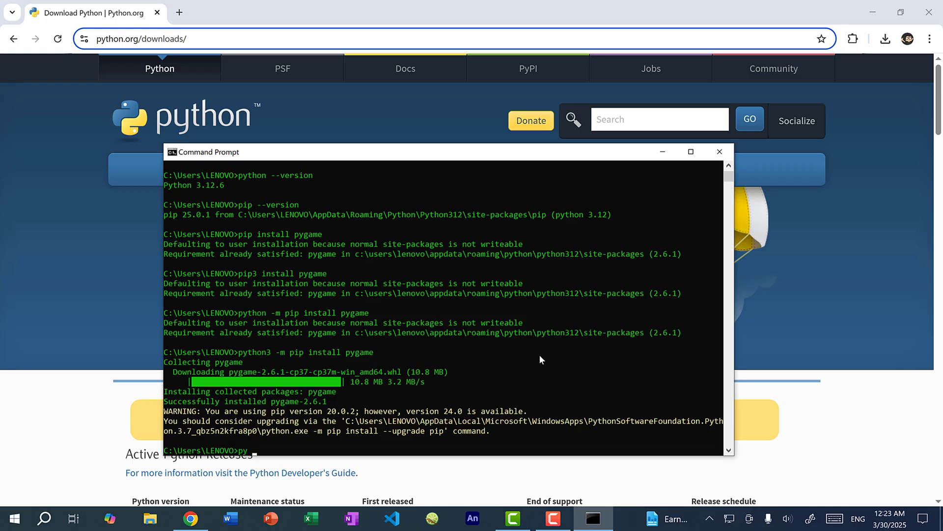
{"action": "type", "text": "-m"}
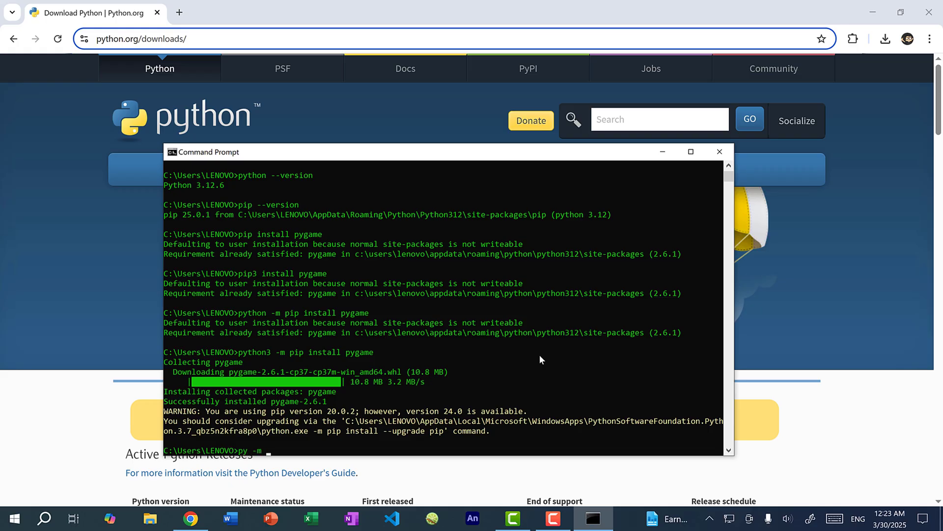
{"action": "type", "text": "pip install pygame"}
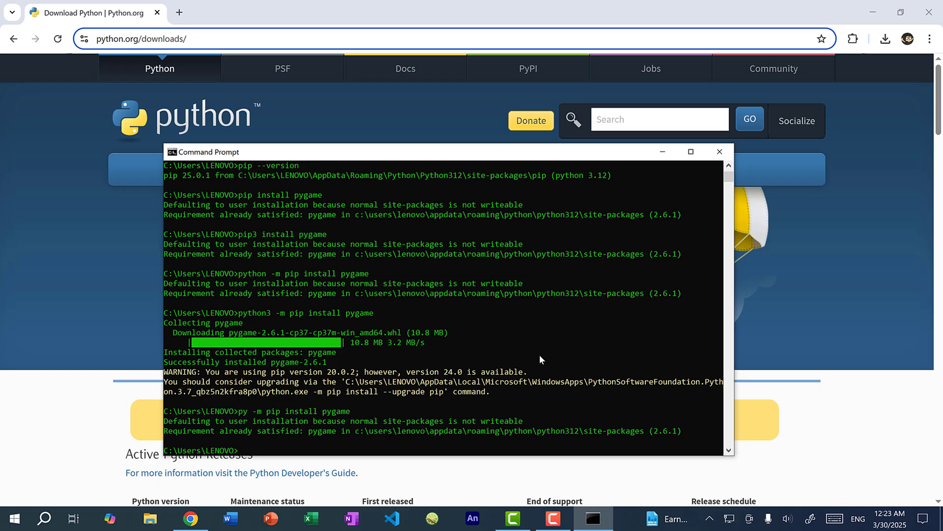
Run pip list and python -m pip list and highlight the pygame 2.6.1 entry.
{"action": "type", "text": "pip"}
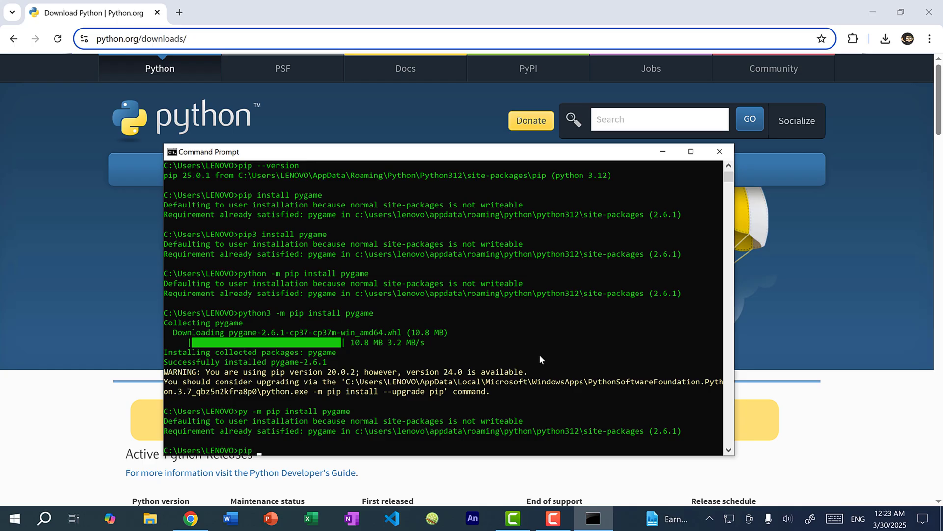
{"action": "type", "text": "pip list"}
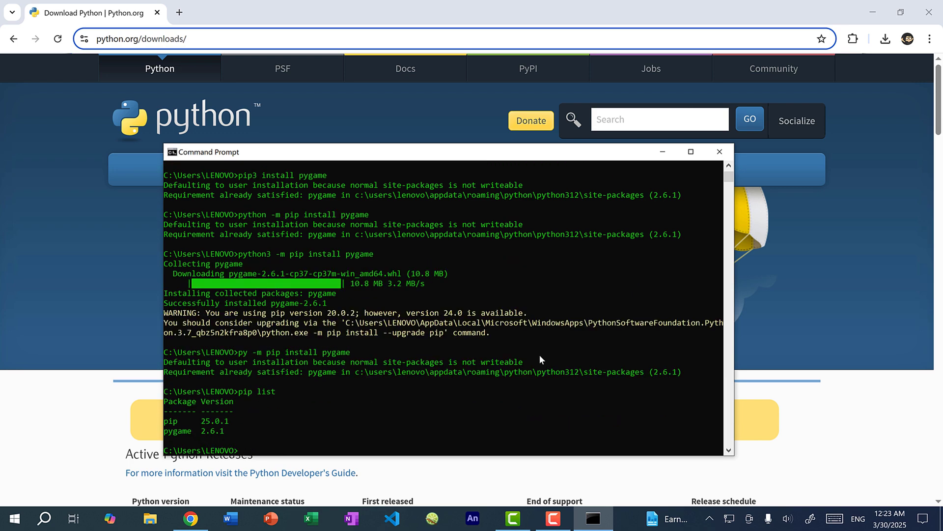
{"action": "type", "text": "python -m pip list"}
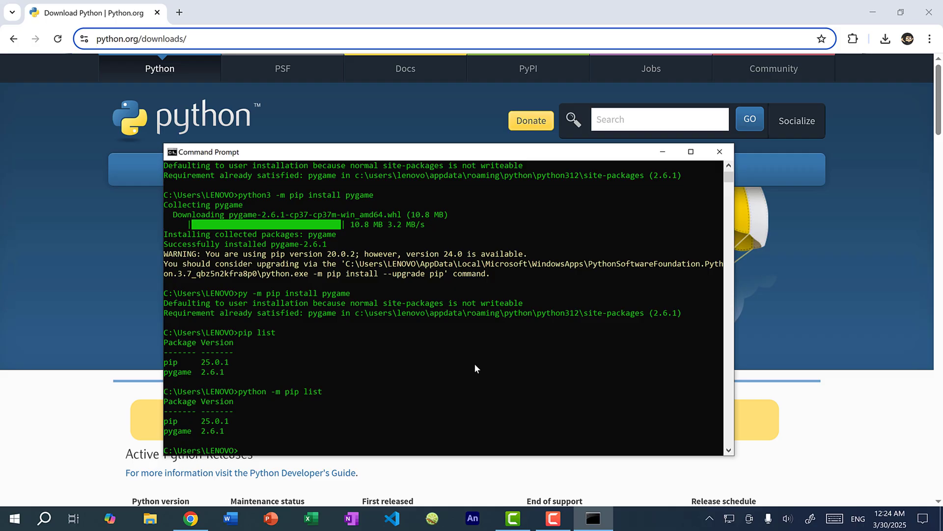
{"action": "mouse_move", "coordinate": [239, 421]}
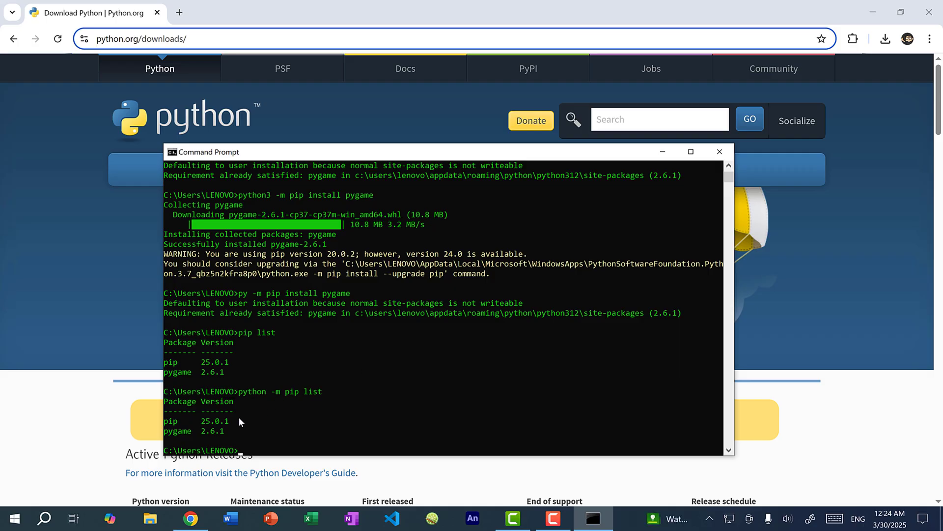
{"action": "left_click_drag", "start_coordinate": [175, 431], "coordinate": [238, 430]}
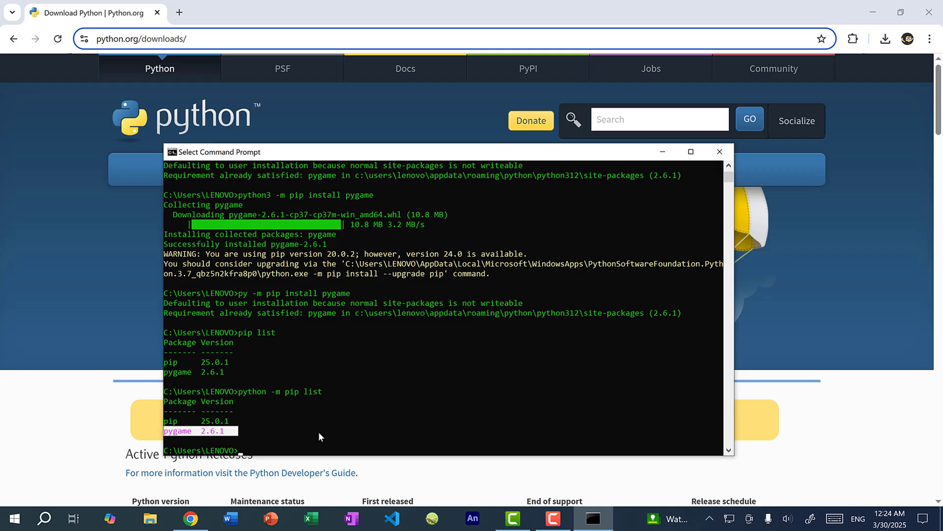
{"action": "left_click", "coordinate": [392, 518]}
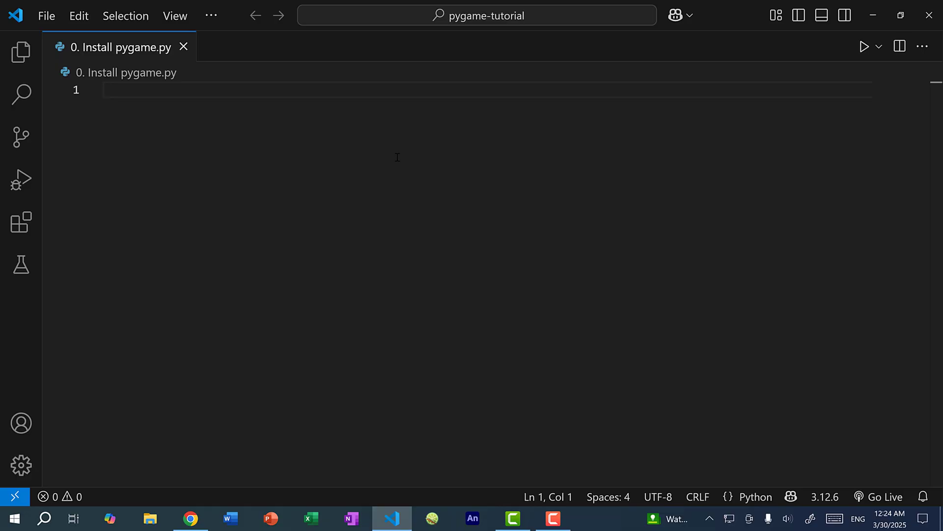
Write 'import pygame' in '0. Install pygame.py' and run it, printing pygame 2.6.1.
{"action": "type", "text": "import pygame"}
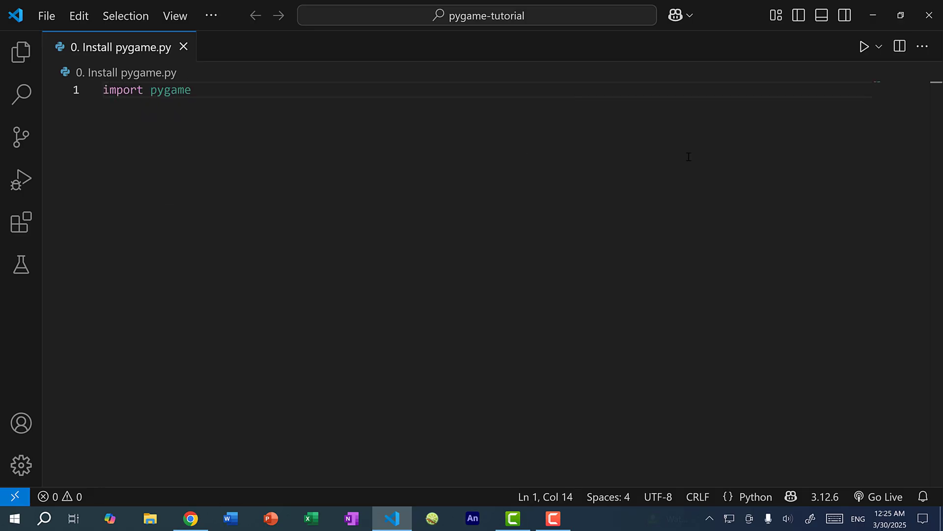
{"action": "left_click", "coordinate": [864, 46]}
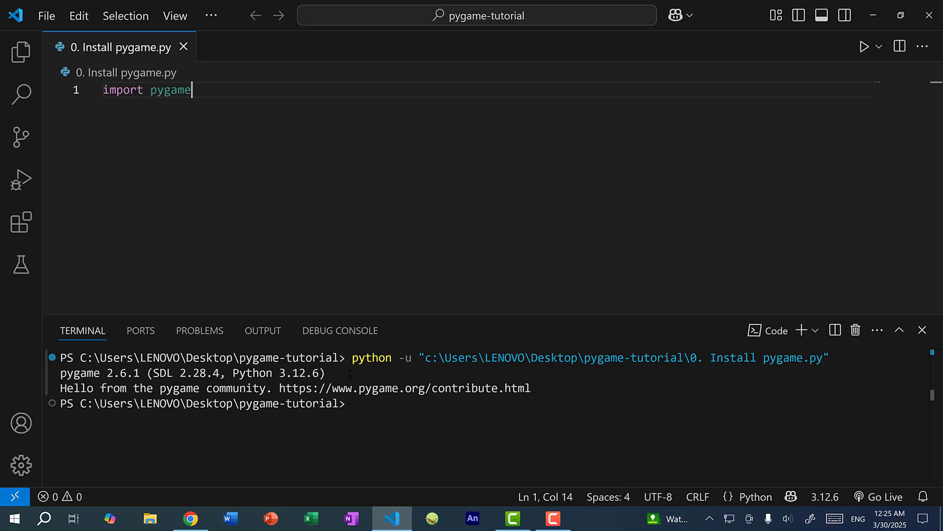